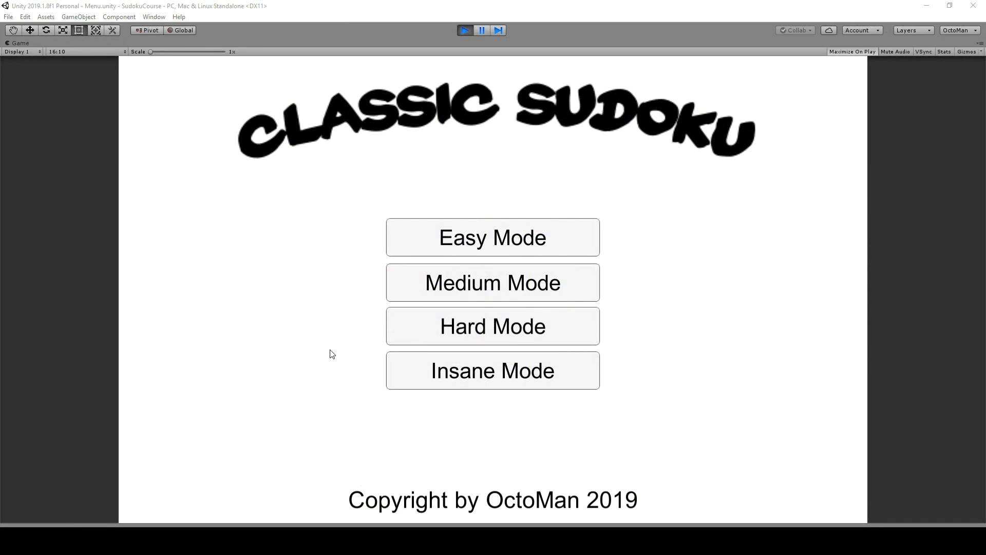
mouse_move(298, 245)
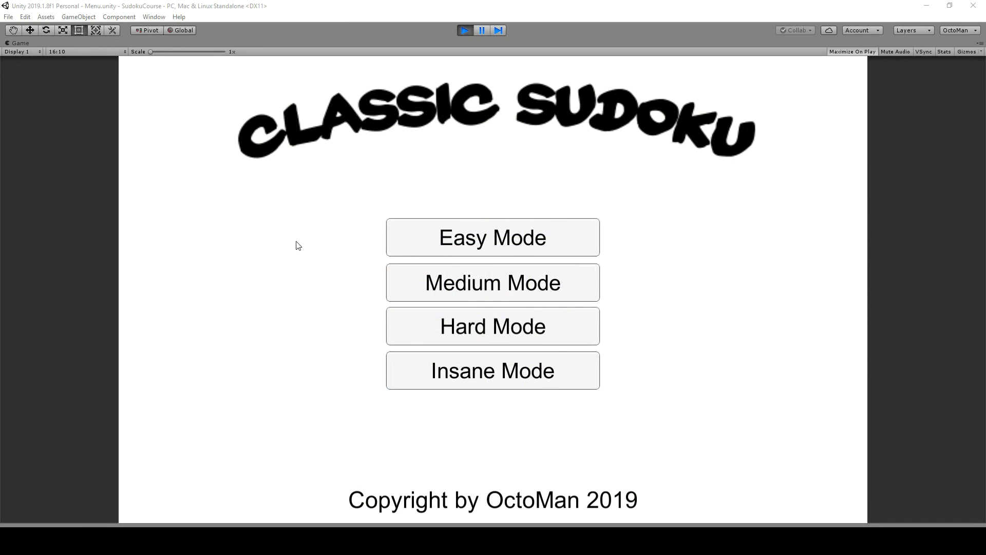
mouse_move(288, 228)
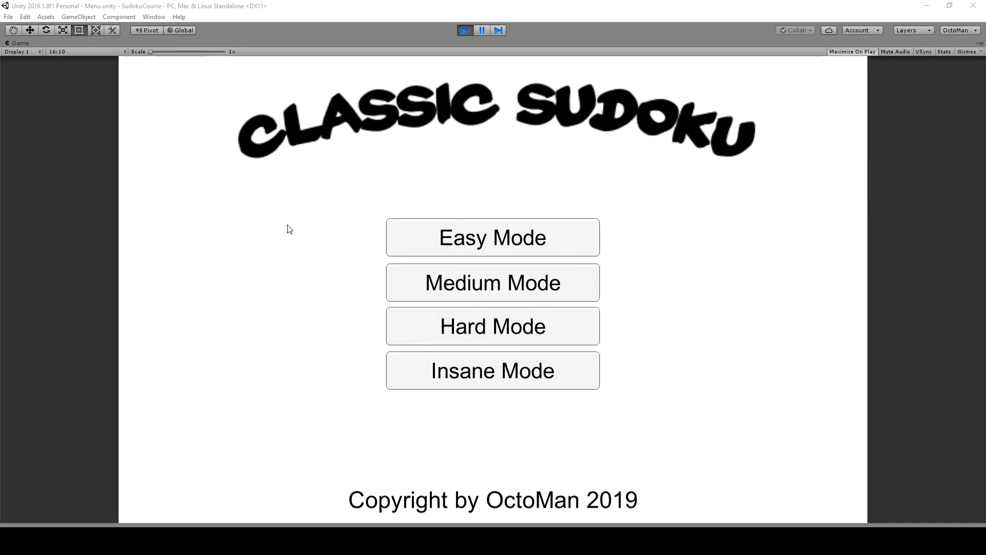
mouse_move(370, 337)
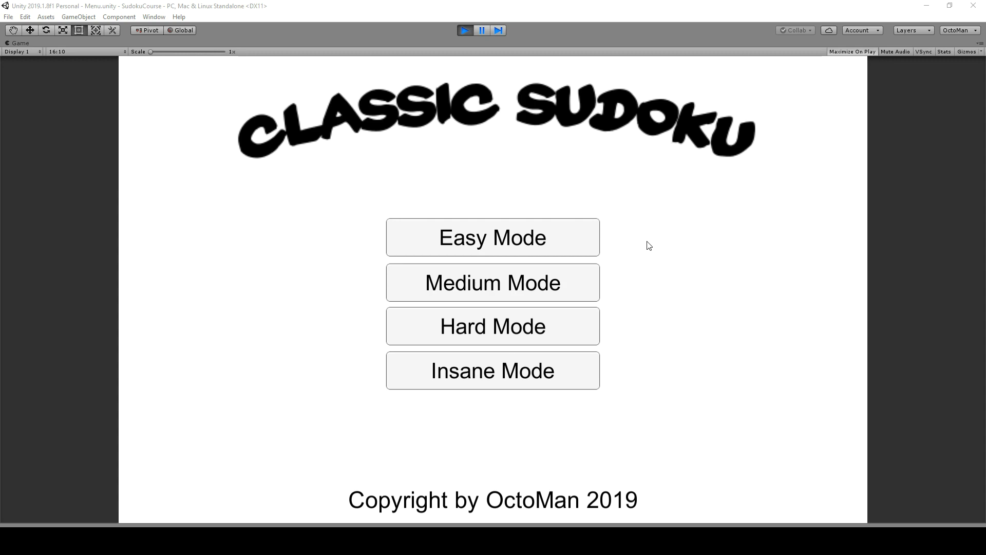
mouse_move(341, 378)
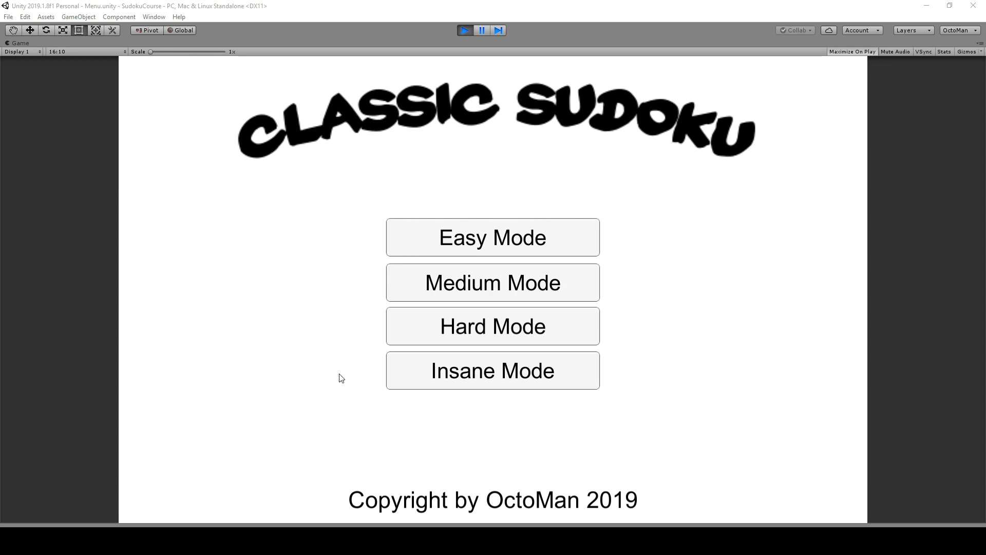
mouse_move(656, 387)
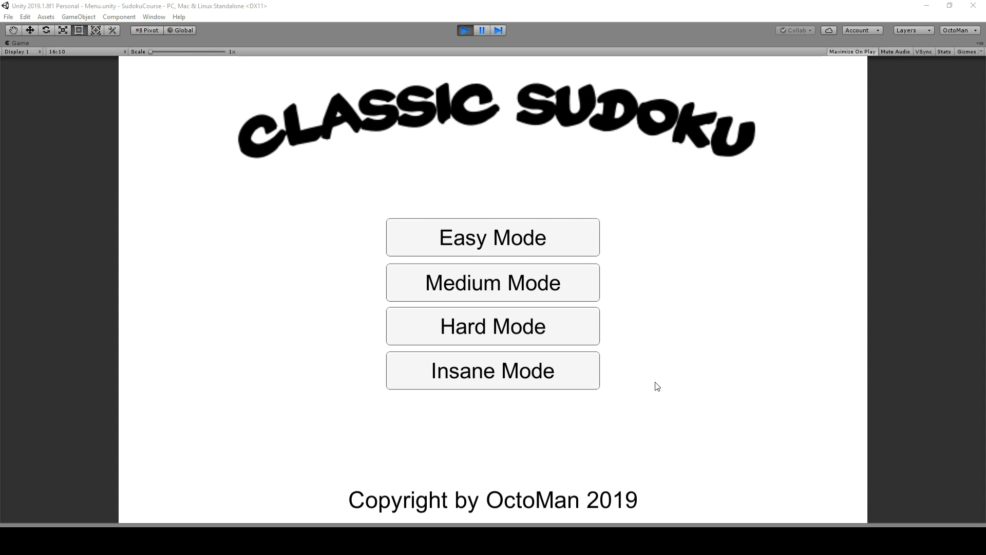
mouse_move(505, 245)
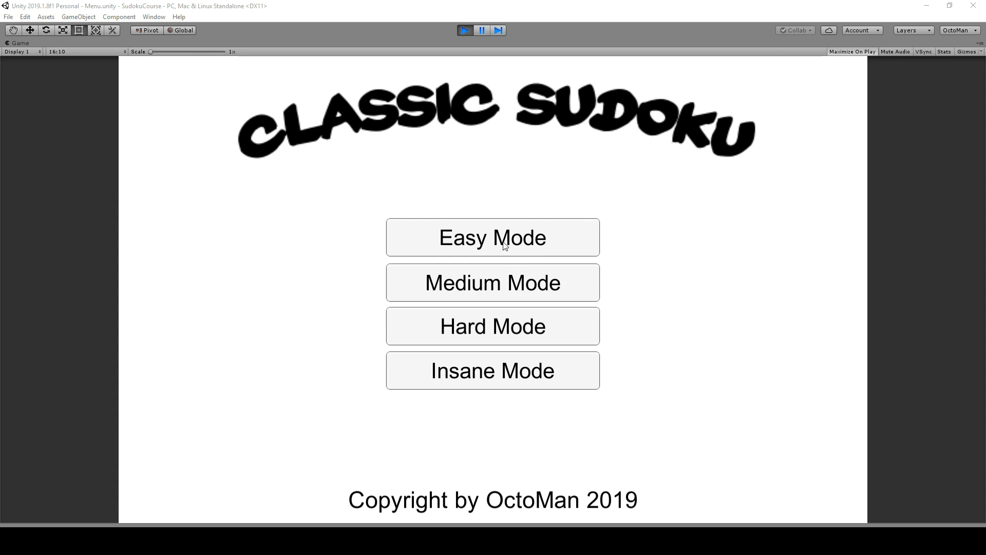
Start an Easy Mode game and select the empty cell between the 2 and 8.
click(493, 237)
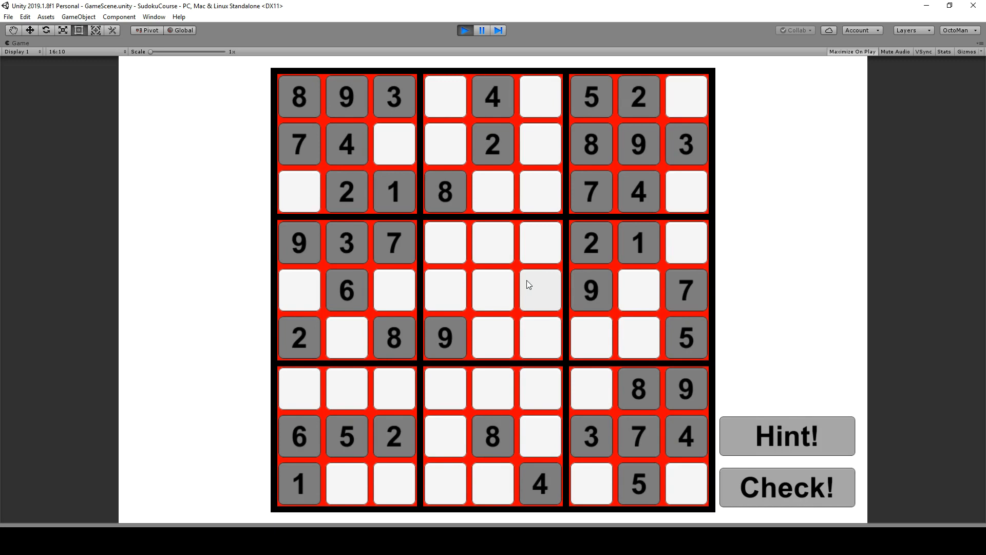
mouse_move(752, 419)
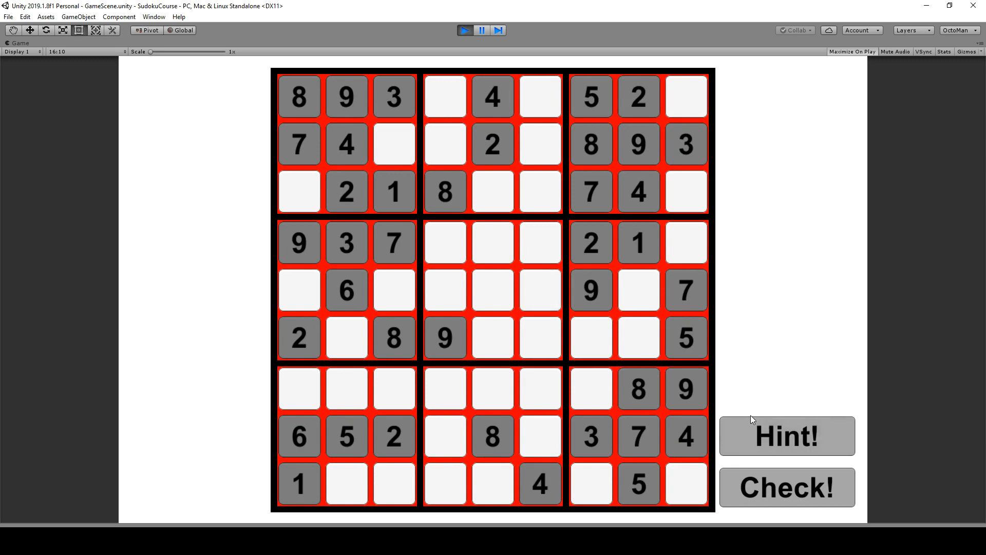
mouse_move(748, 467)
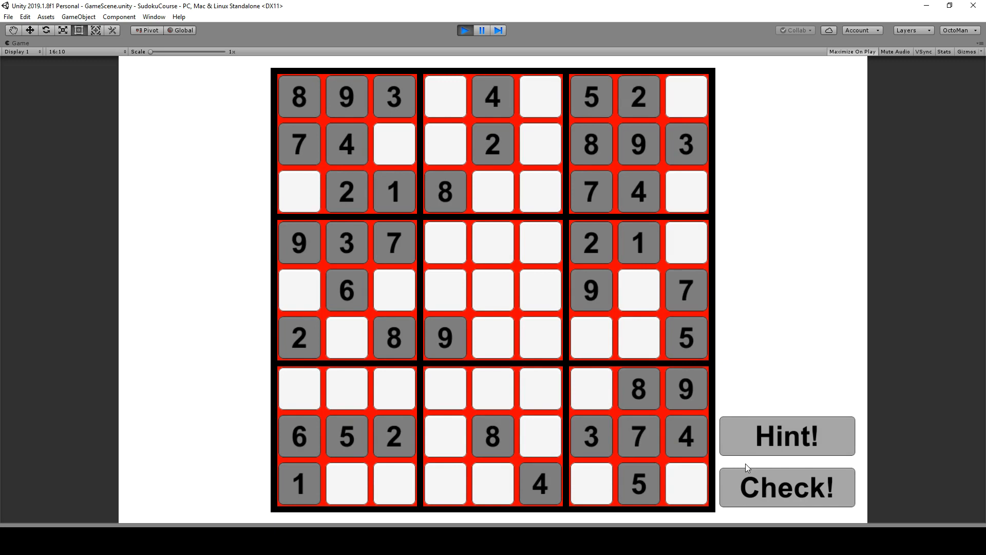
mouse_move(769, 473)
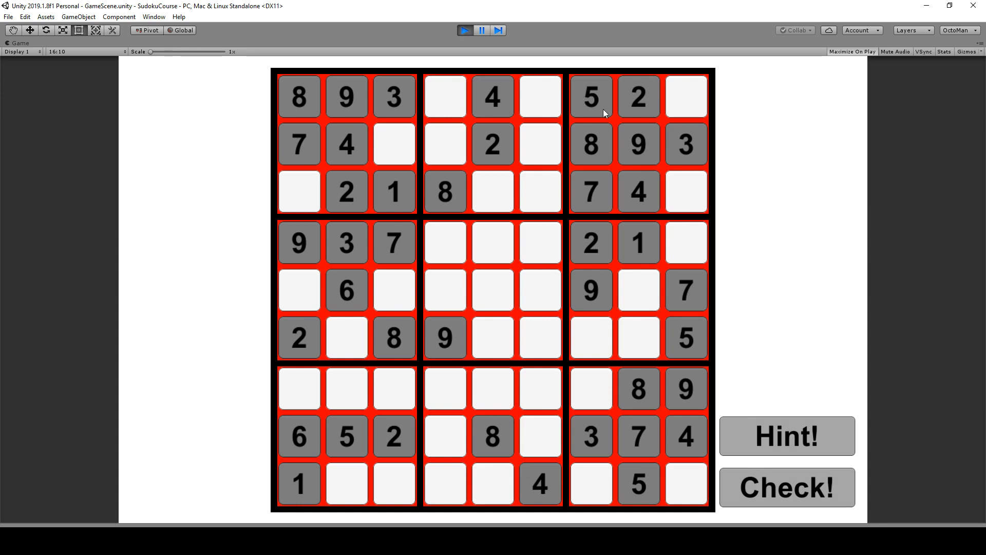
mouse_move(598, 102)
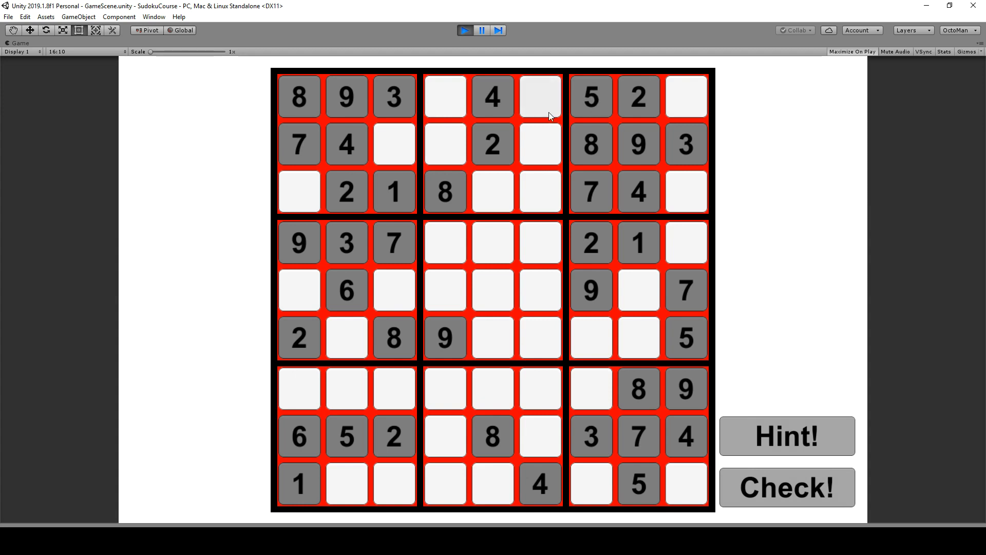
mouse_move(574, 245)
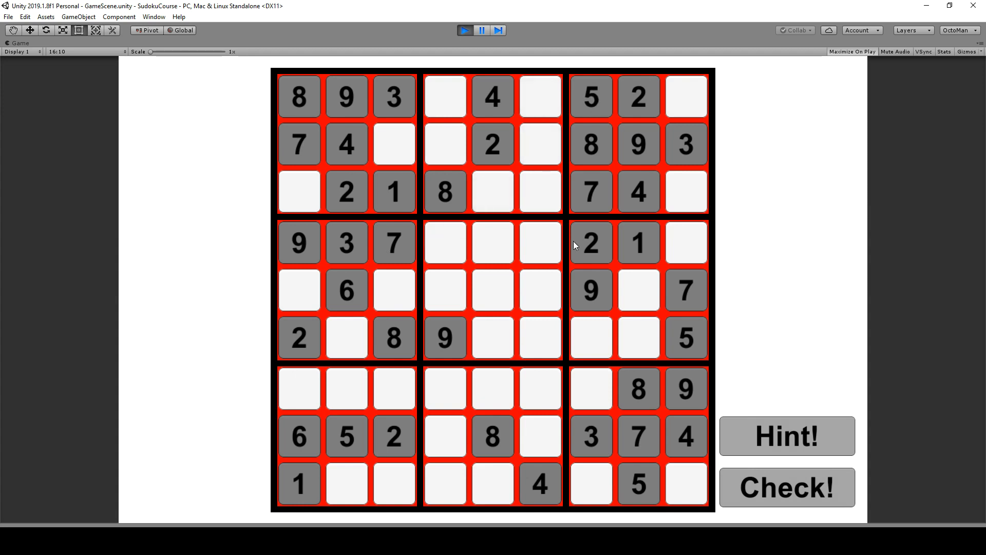
mouse_move(586, 292)
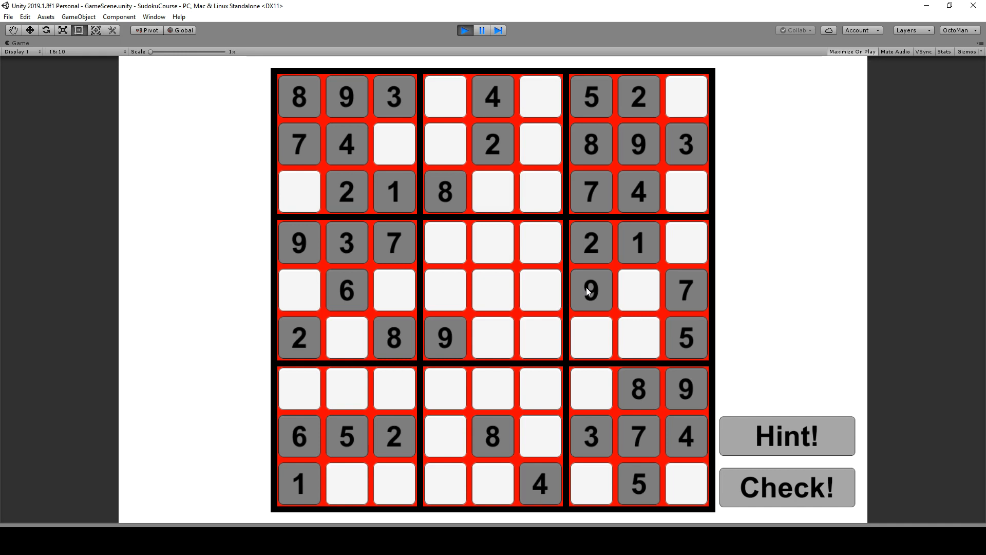
mouse_move(343, 418)
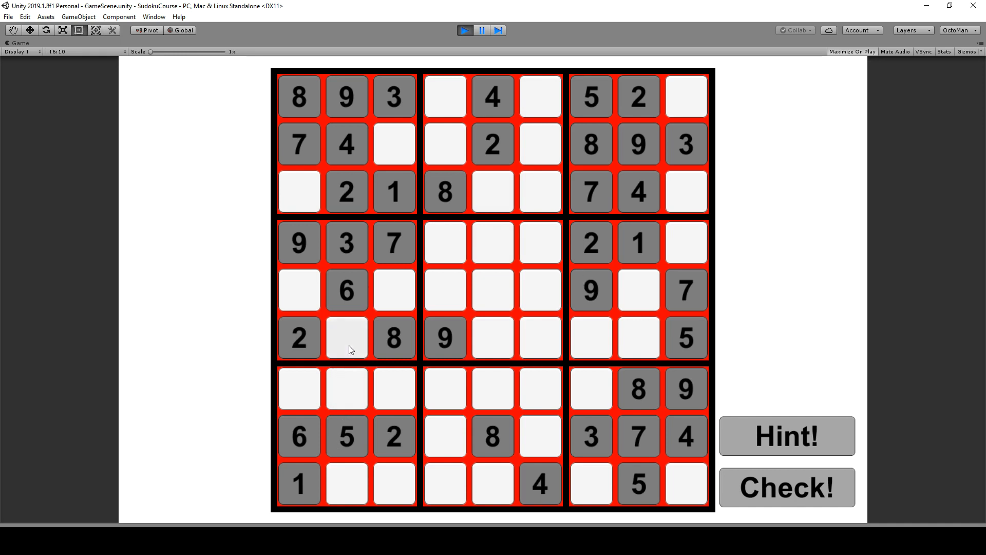
mouse_move(353, 343)
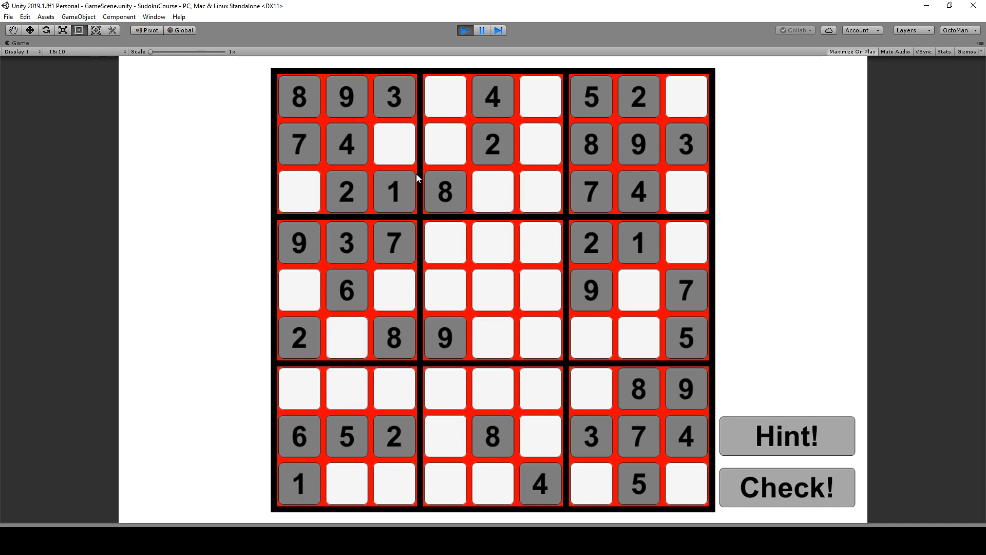
click(346, 338)
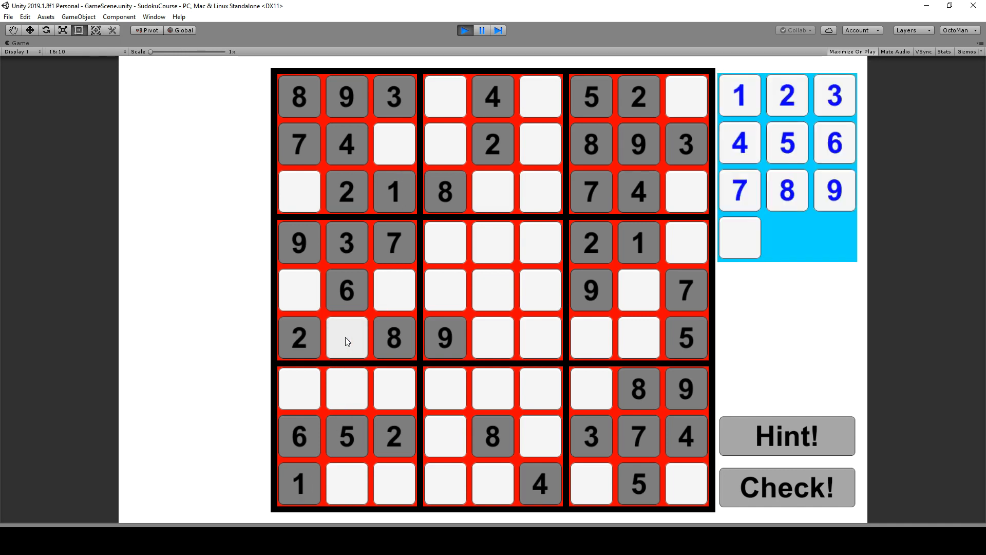
mouse_move(355, 351)
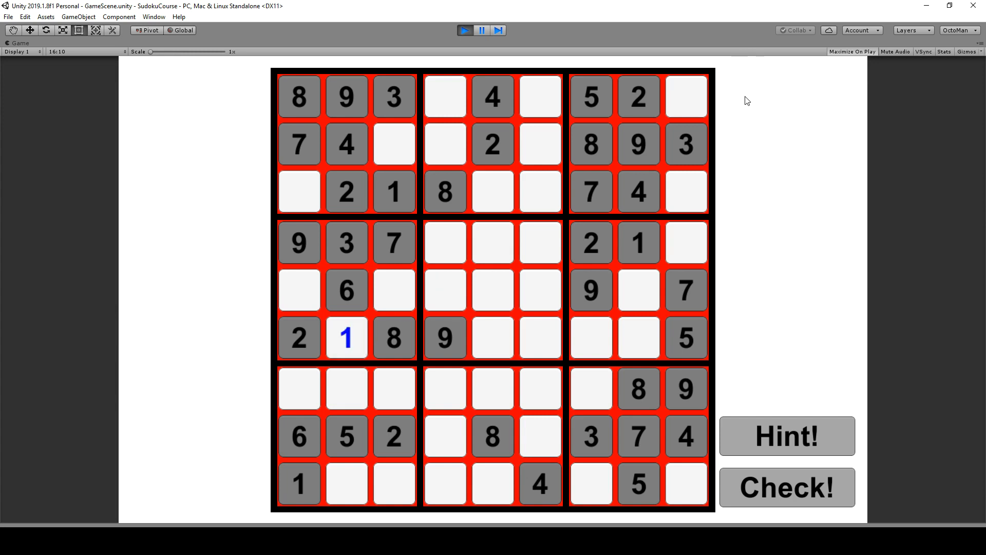
mouse_move(368, 324)
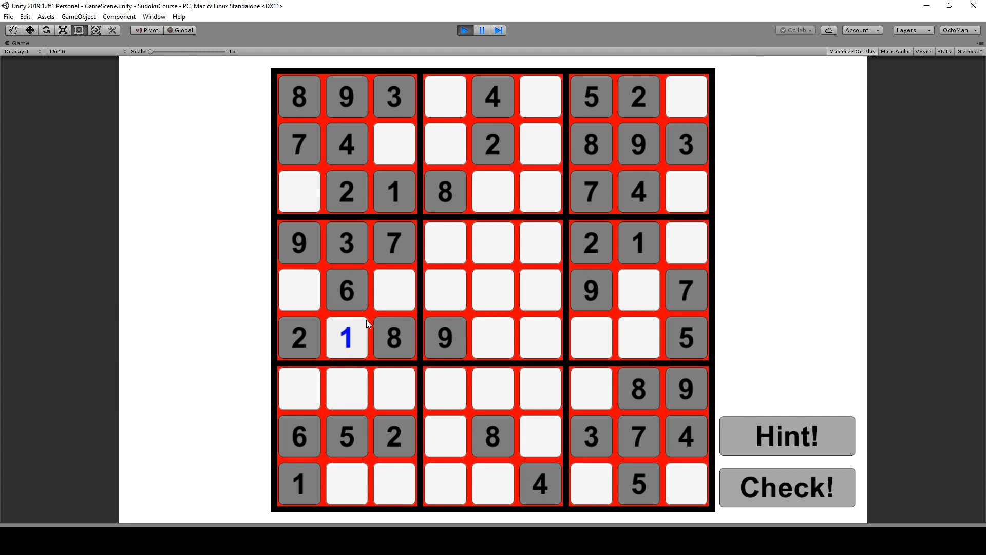
mouse_move(354, 333)
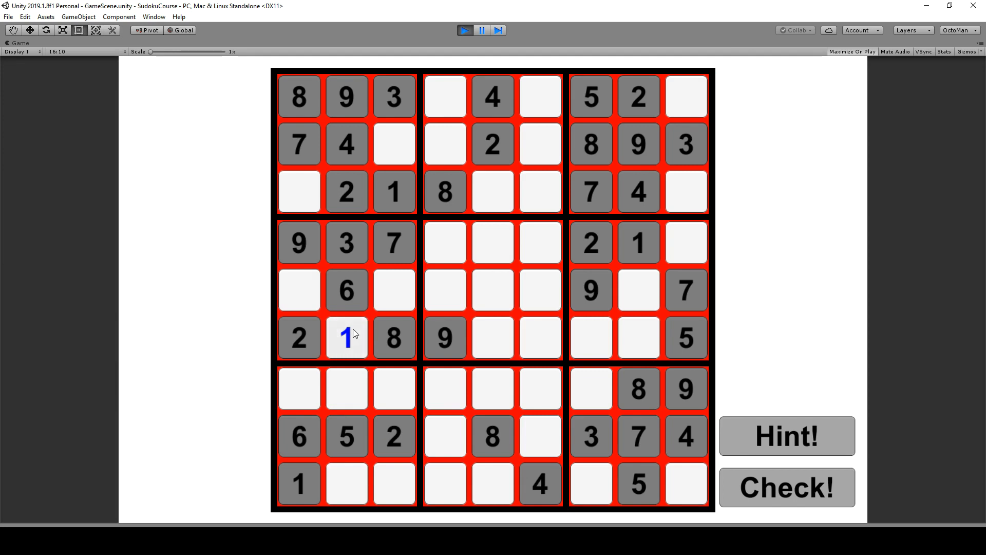
mouse_move(357, 337)
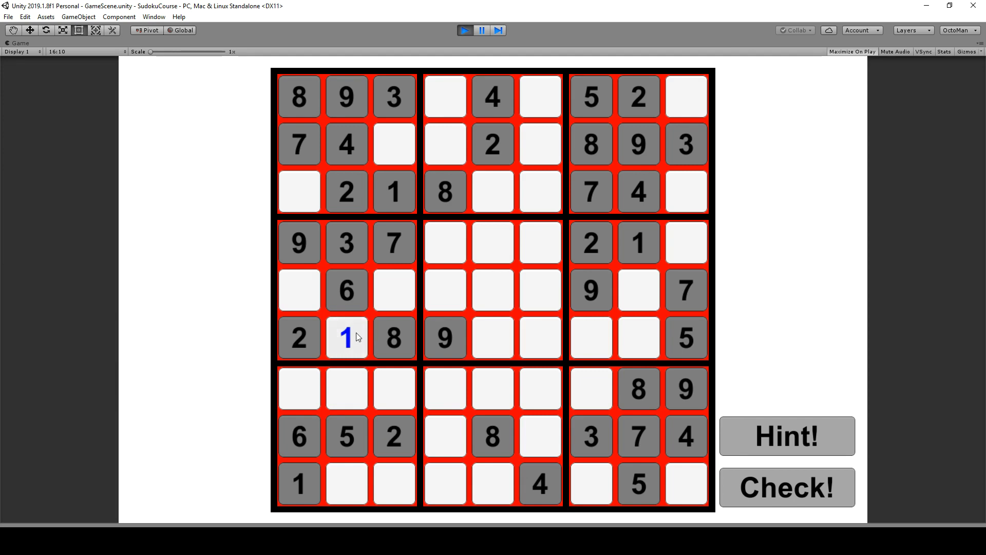
mouse_move(446, 308)
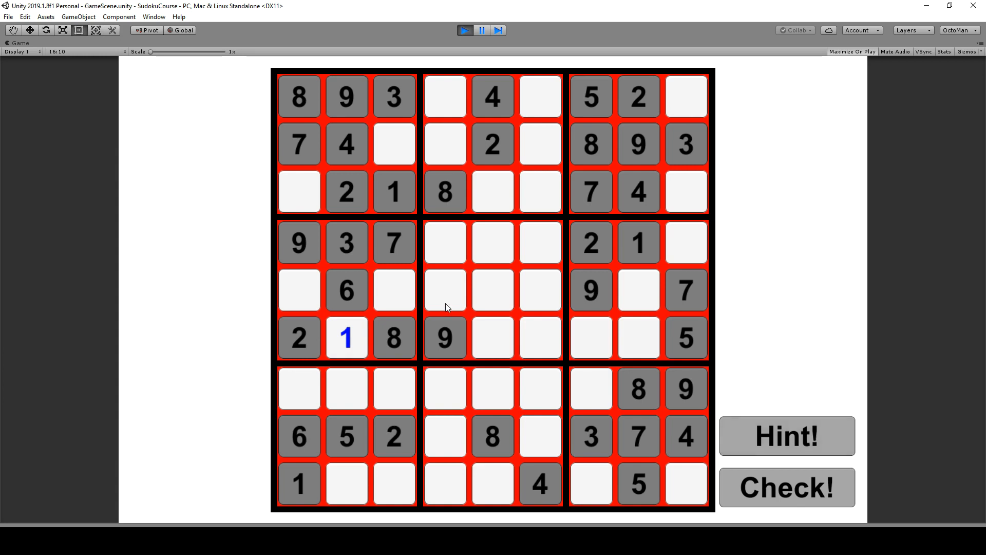
mouse_move(587, 220)
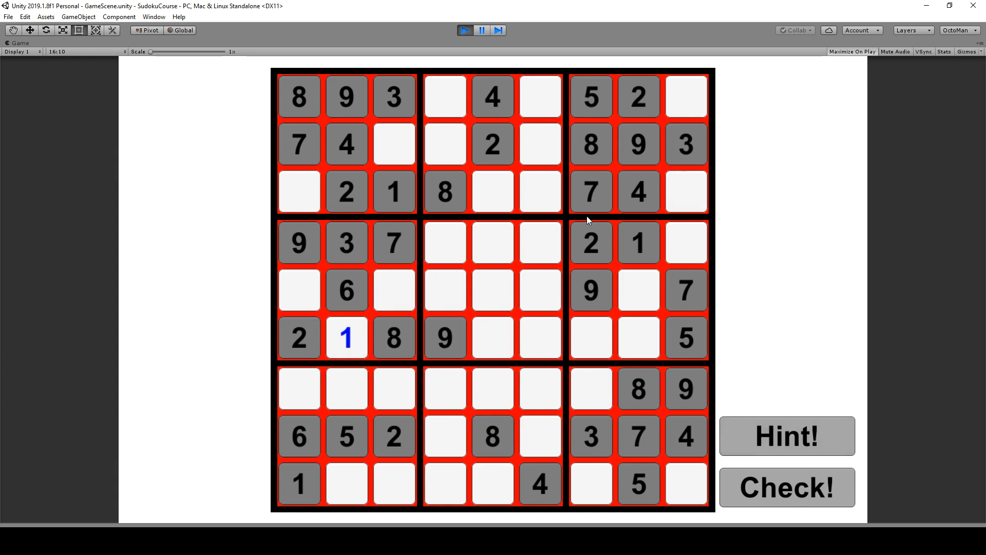
mouse_move(790, 412)
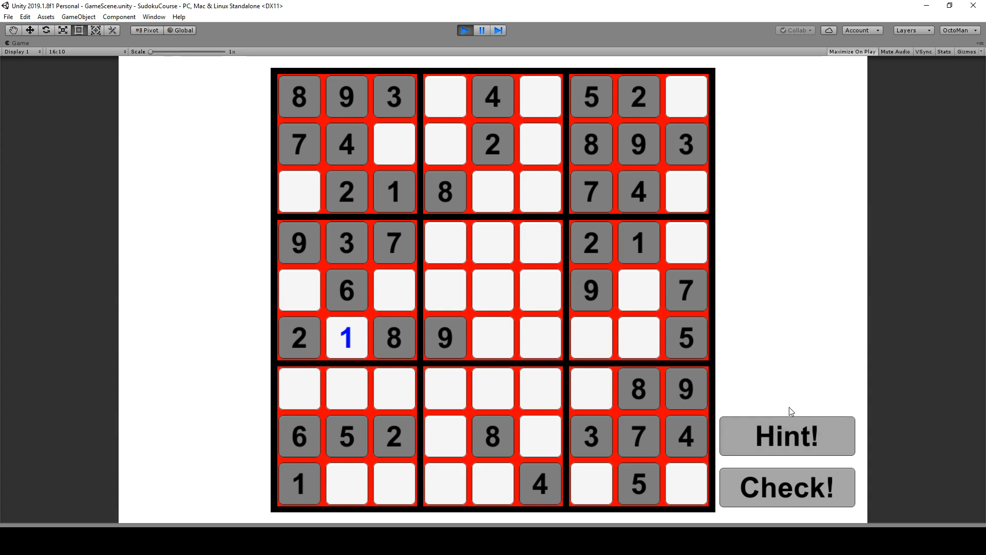
Use Hint! repeatedly to fill empty cells with red hint digits like 4, 6, 5.
click(785, 435)
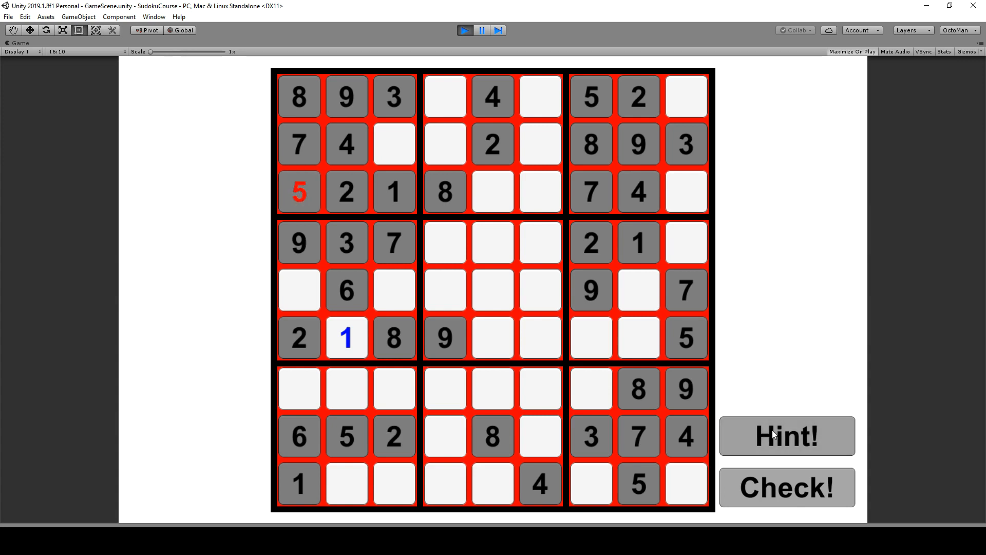
mouse_move(316, 171)
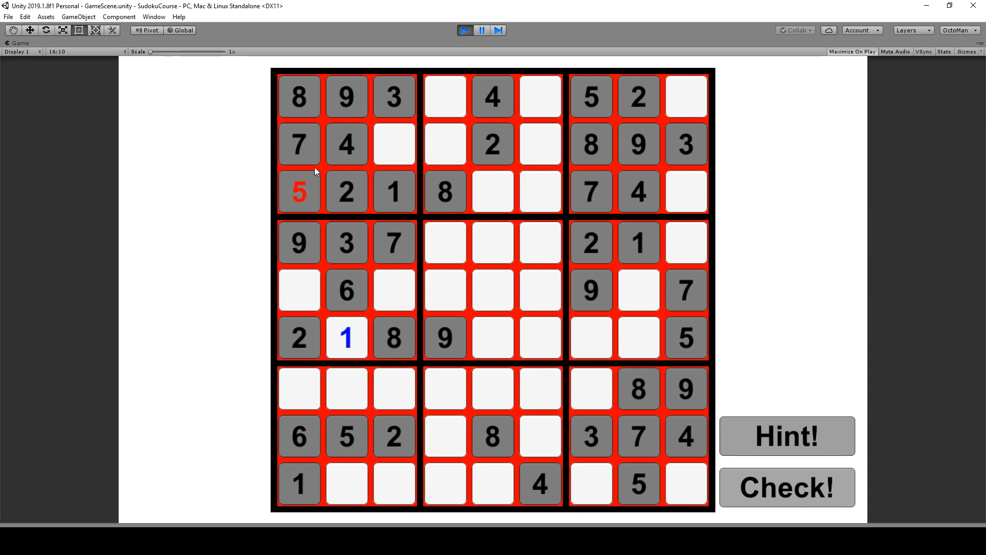
mouse_move(765, 422)
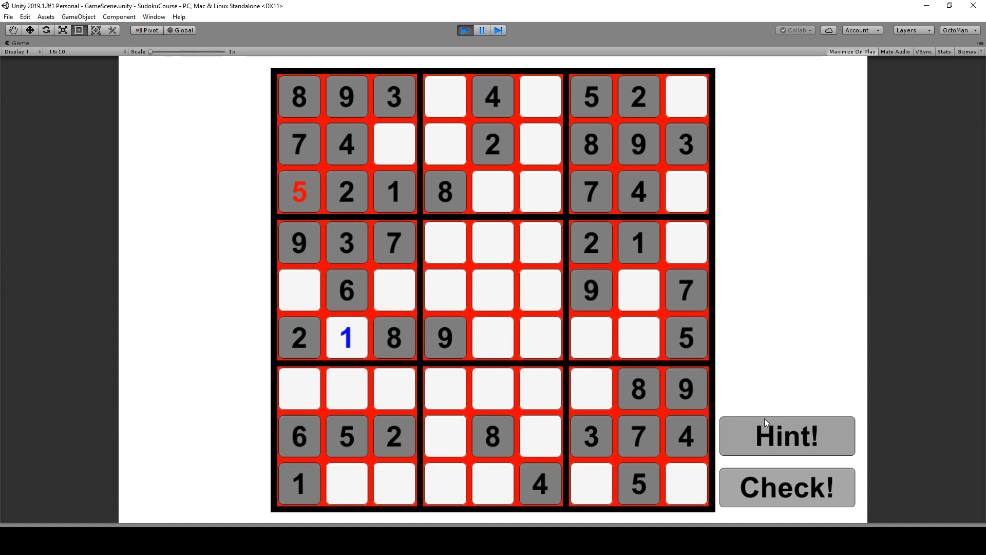
mouse_move(280, 162)
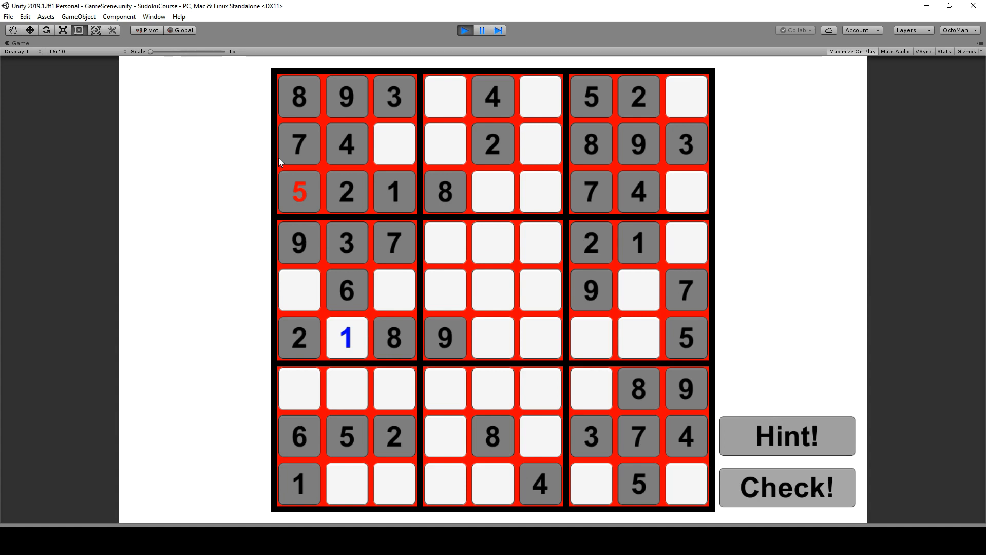
click(786, 435)
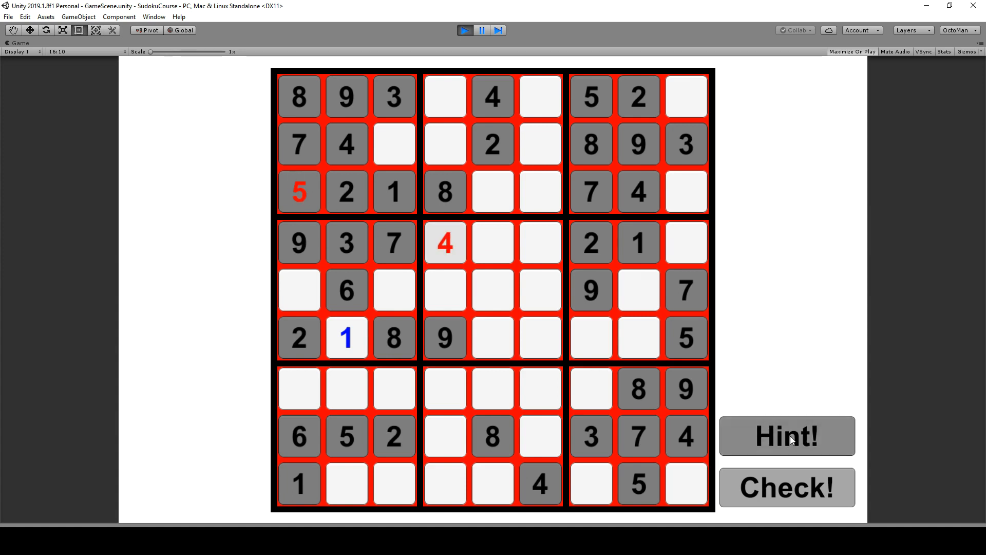
click(786, 435)
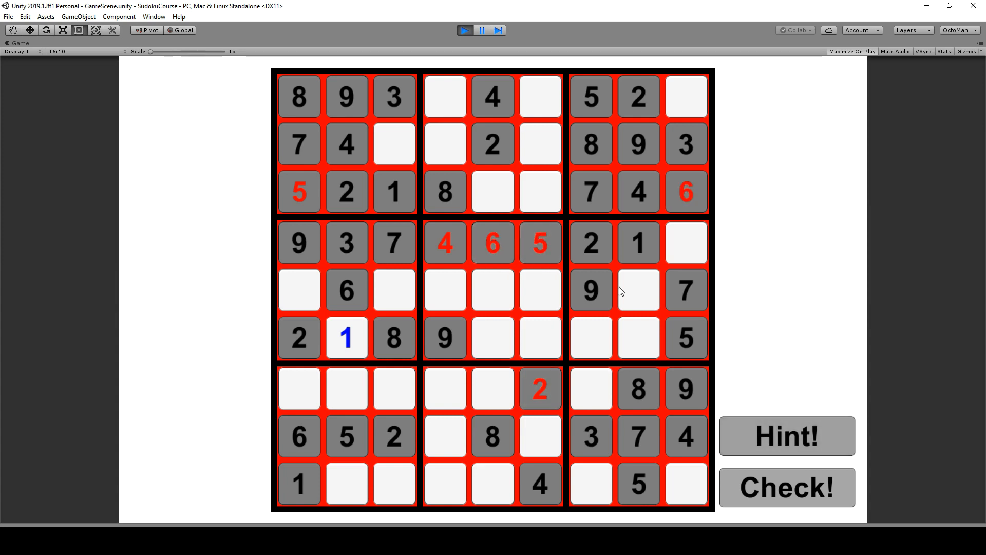
mouse_move(677, 199)
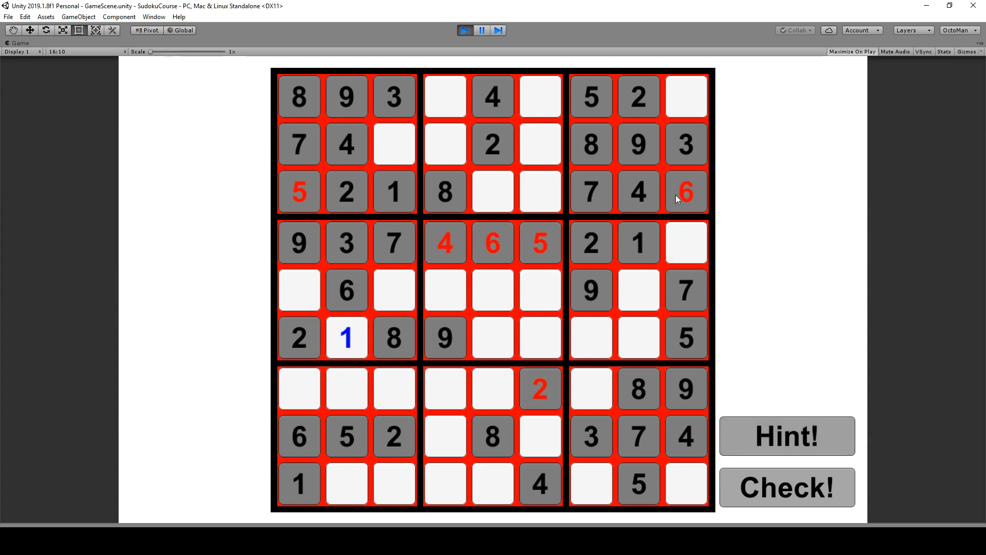
mouse_move(290, 183)
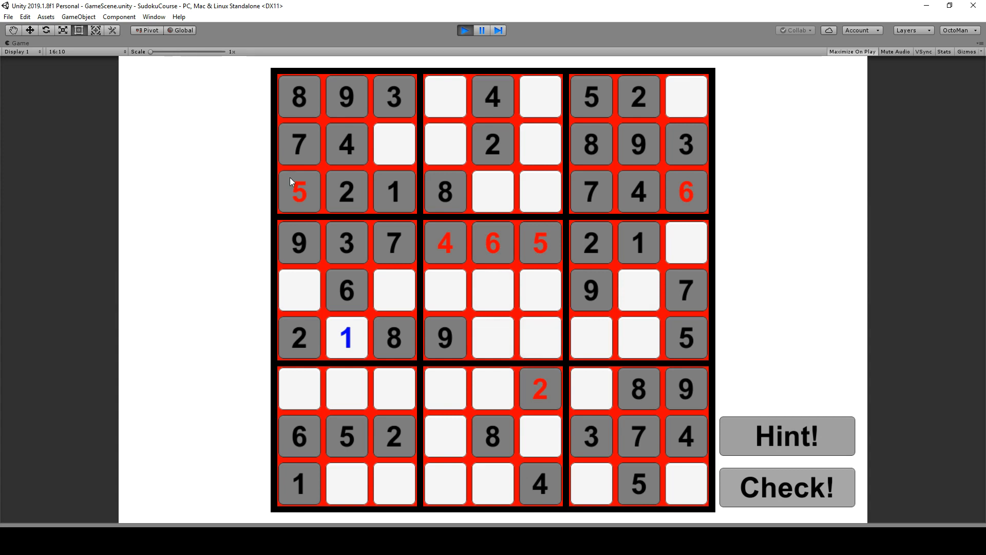
mouse_move(577, 244)
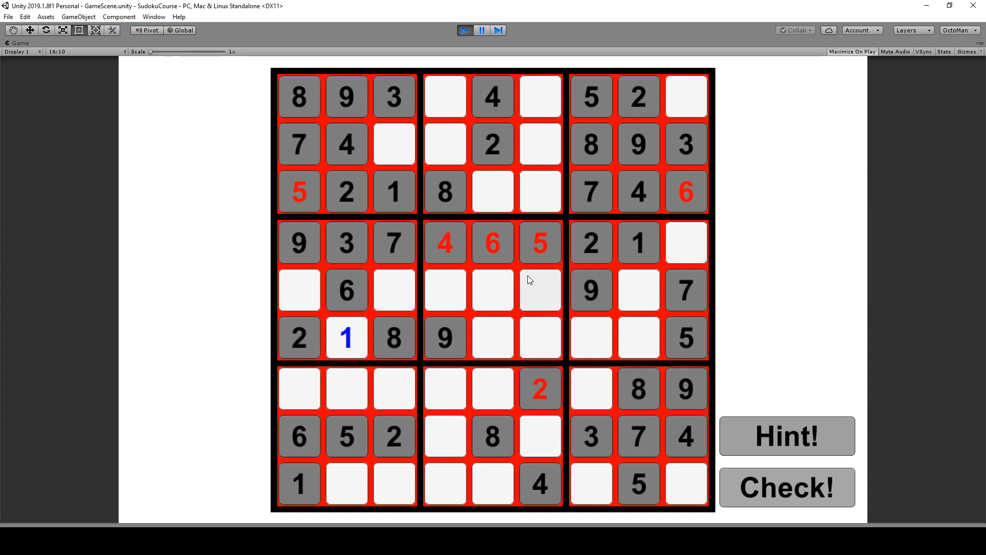
mouse_move(493, 289)
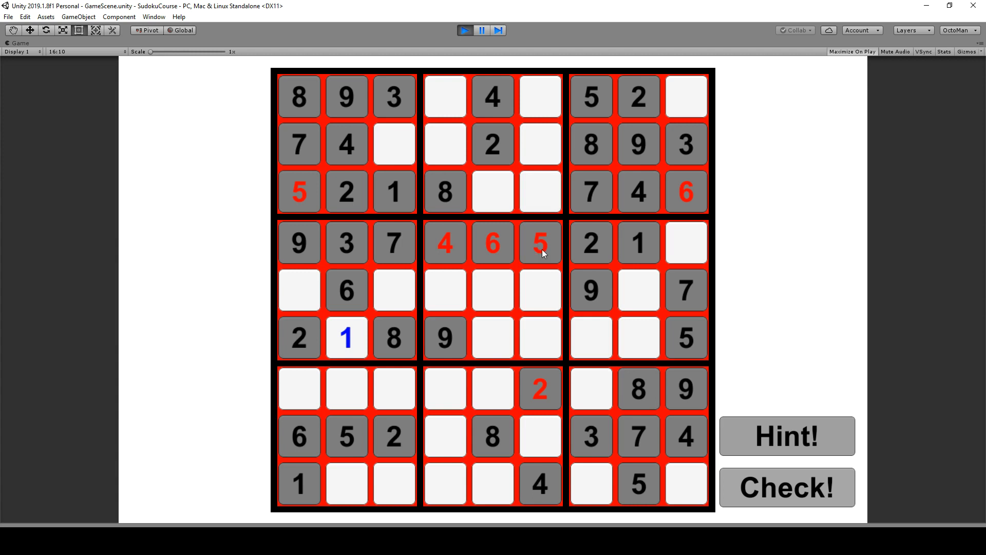
mouse_move(670, 319)
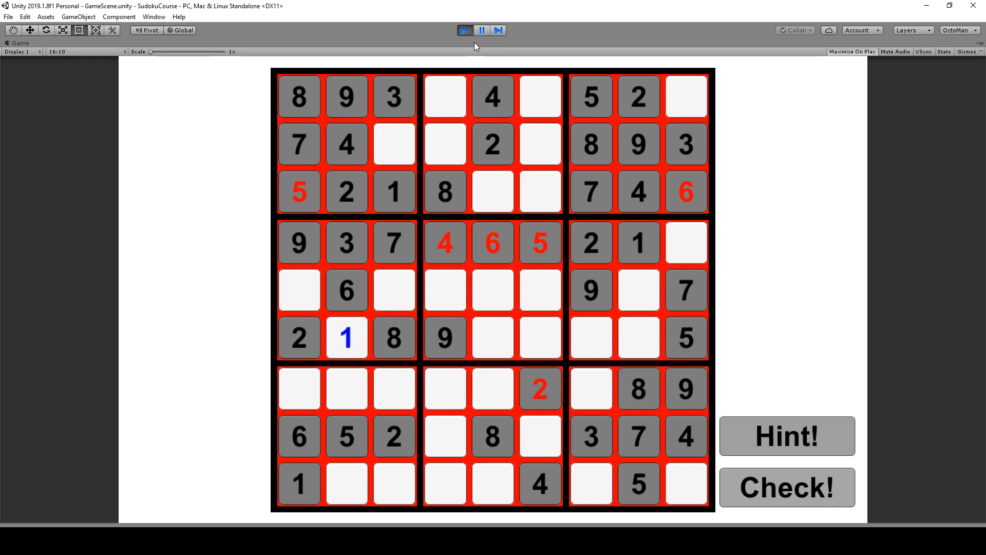
mouse_move(494, 71)
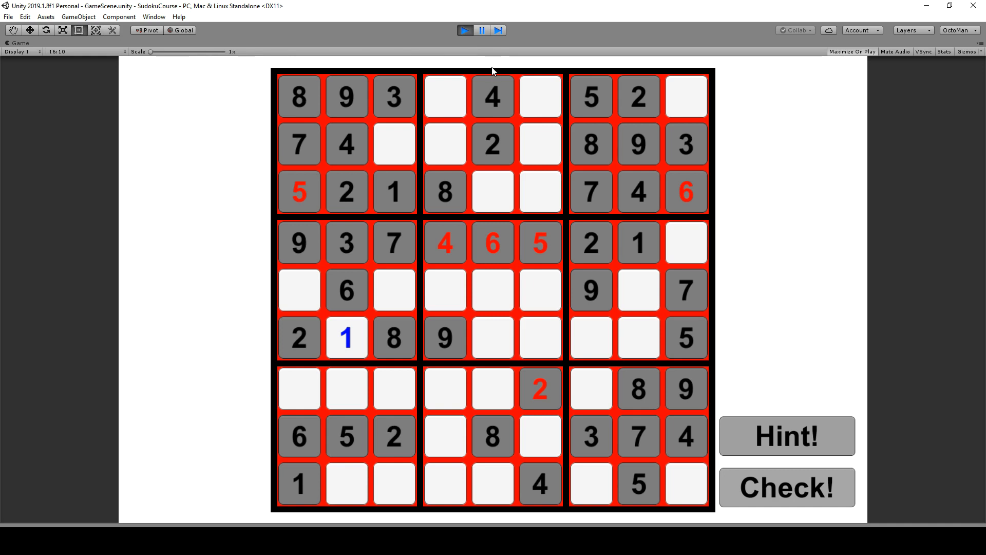
mouse_move(521, 55)
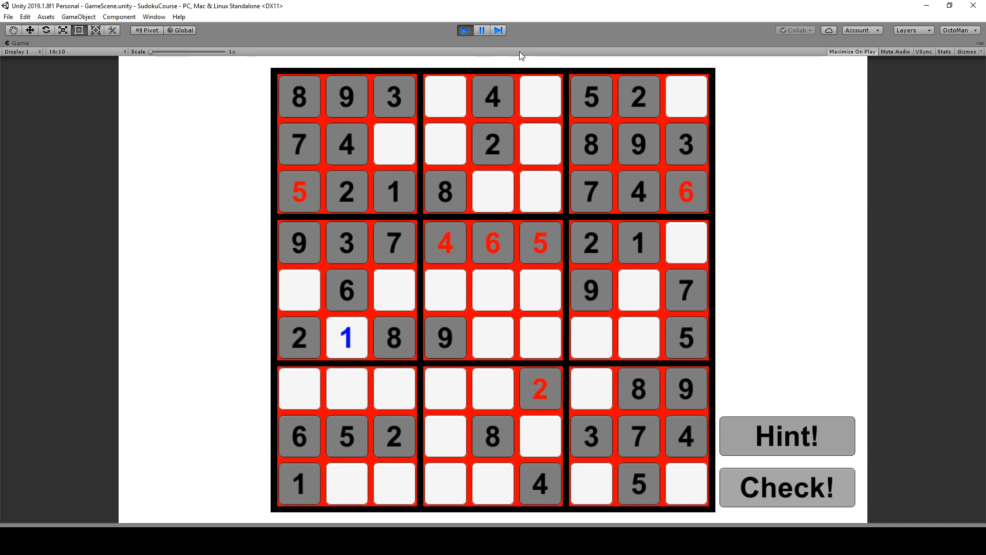